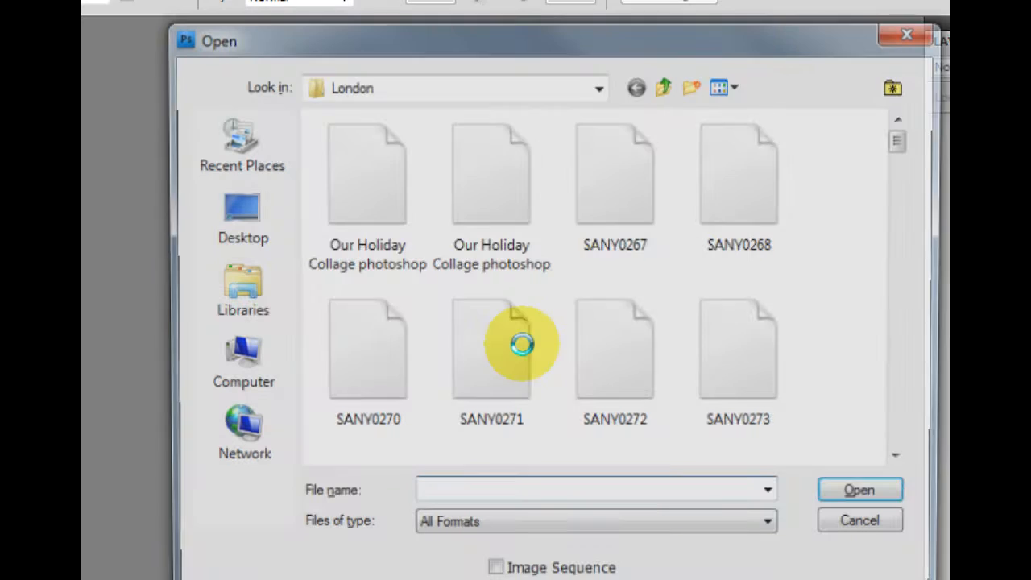
Step: Open the Chris.psd portrait from the Desktop folder
left_click(241, 212)
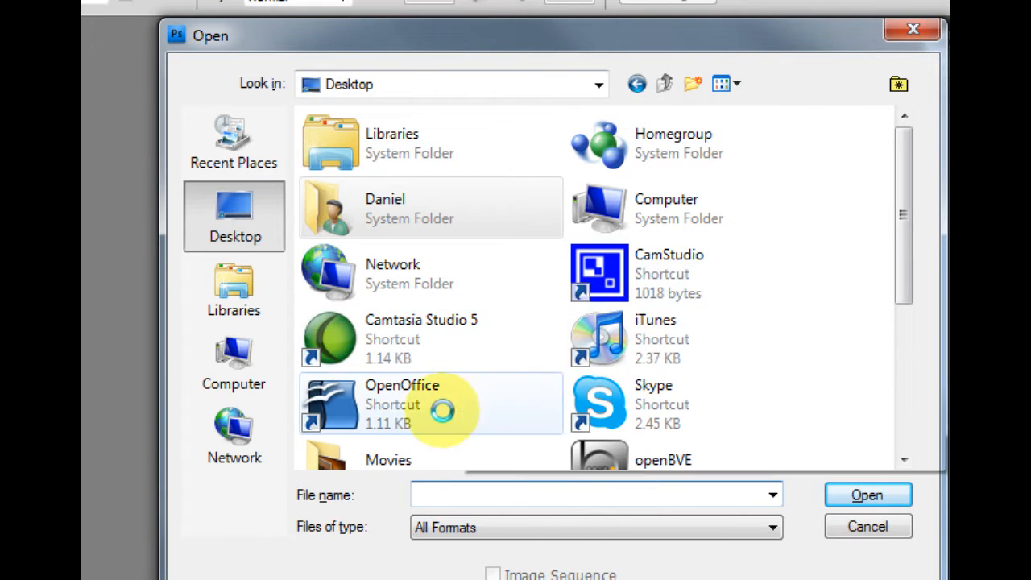
scroll("down", 3)
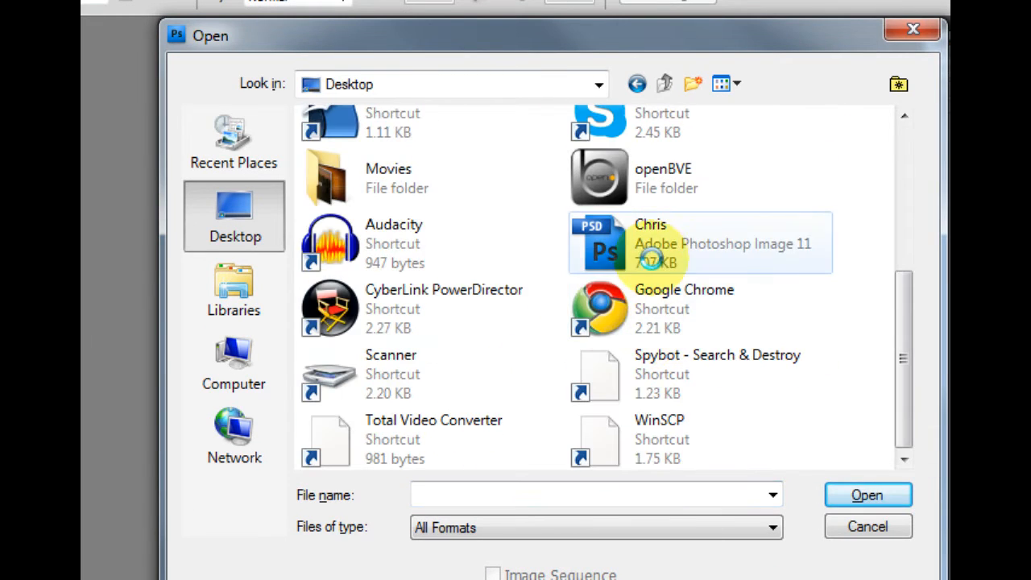
left_click(701, 243)
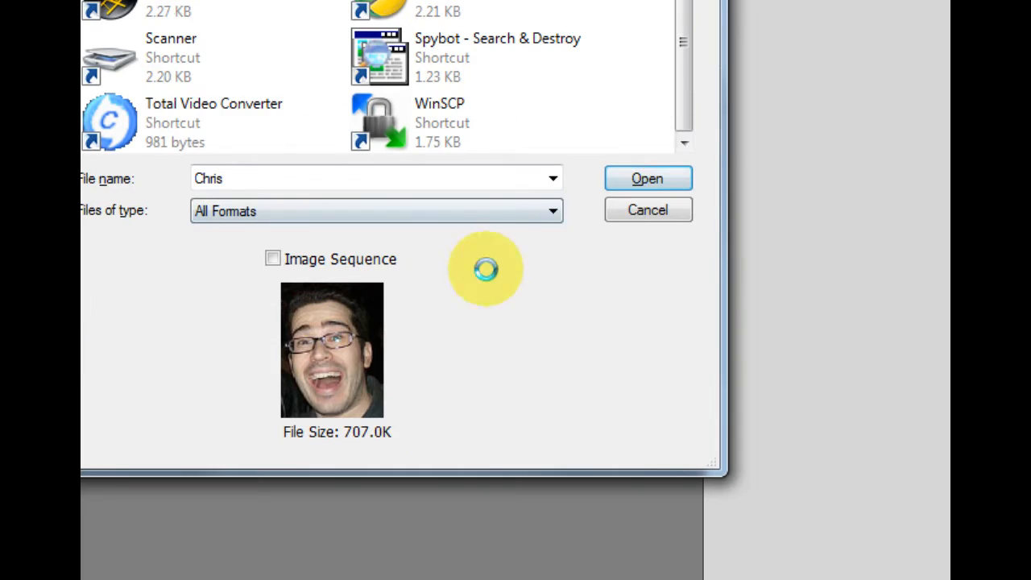
left_click(647, 177)
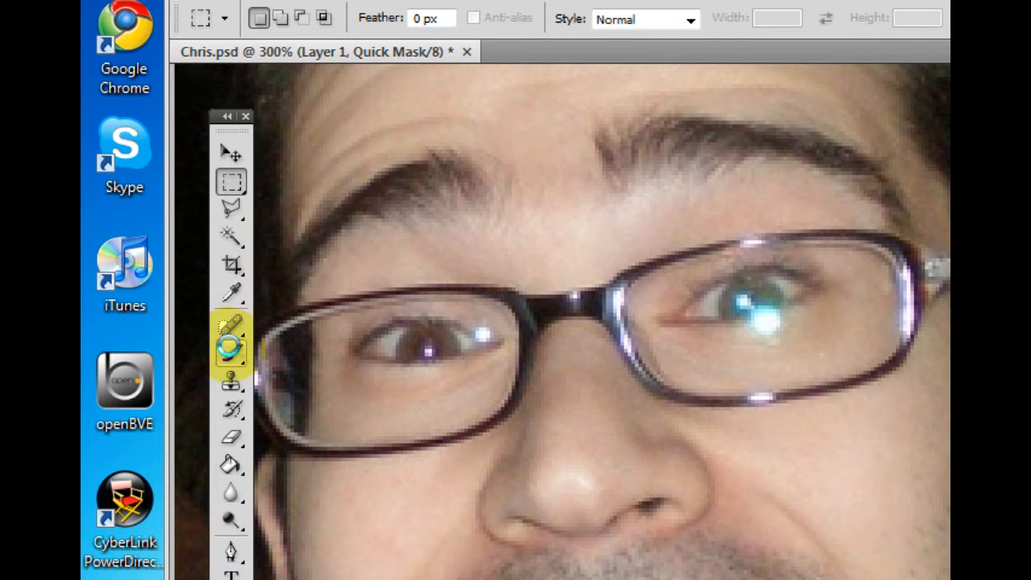
Step: With a small Brush, paint the Quick Mask overlay across Chris's upper teeth
left_click(230, 354)
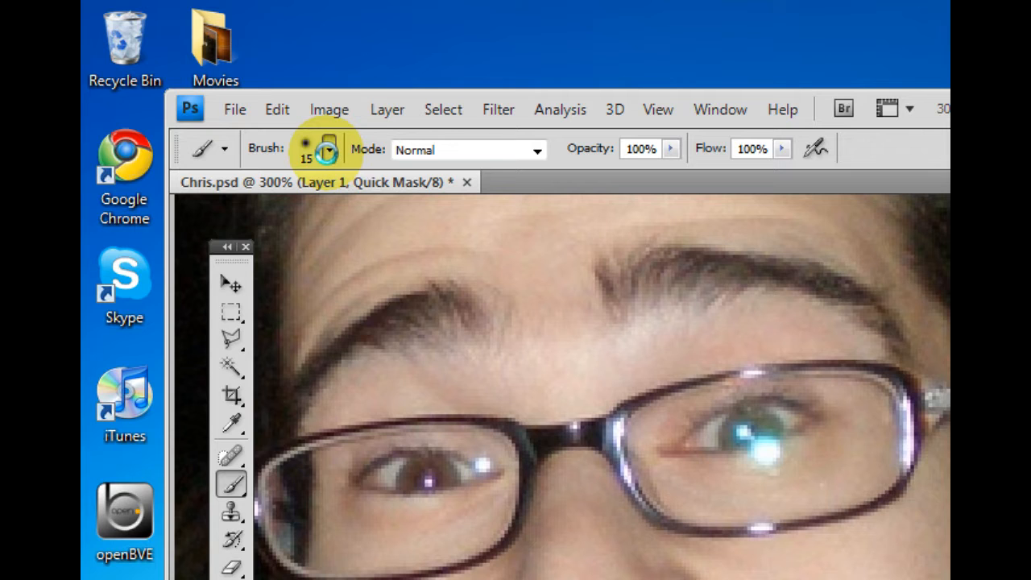
left_click(329, 148)
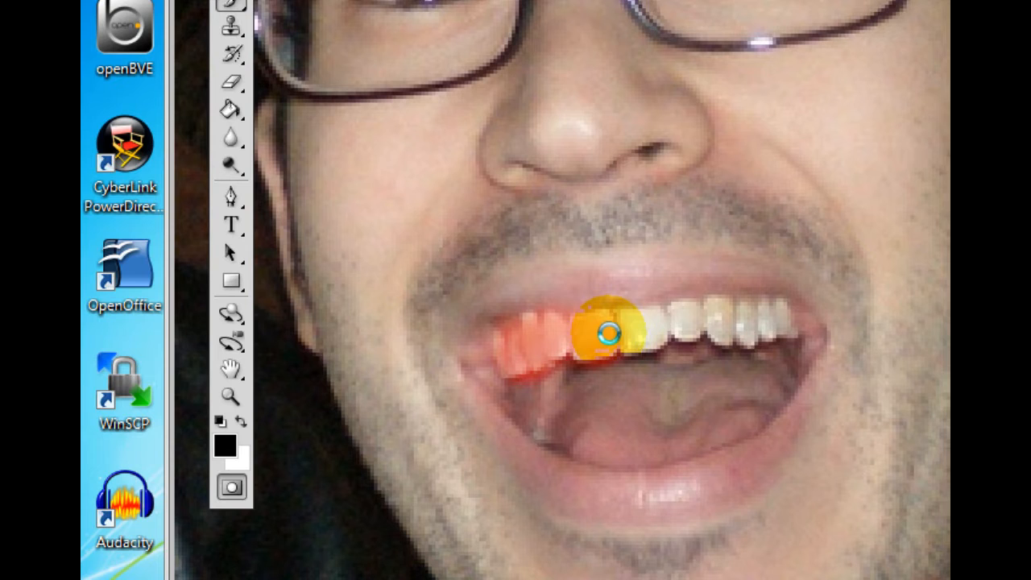
left_click_drag(609, 333, 679, 322)
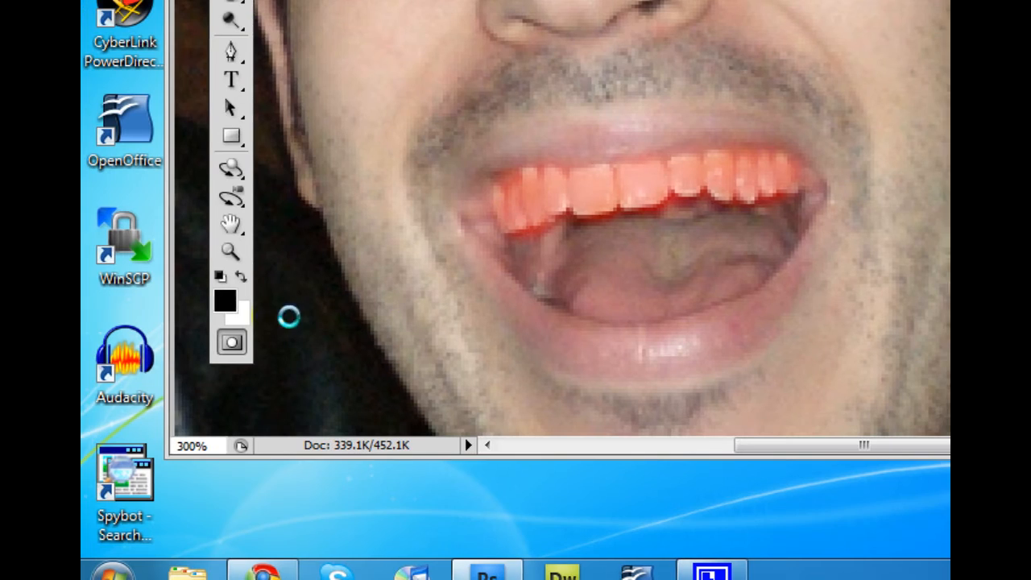
Step: Exit Quick Mask so the painted teeth become an active selection
left_click(232, 341)
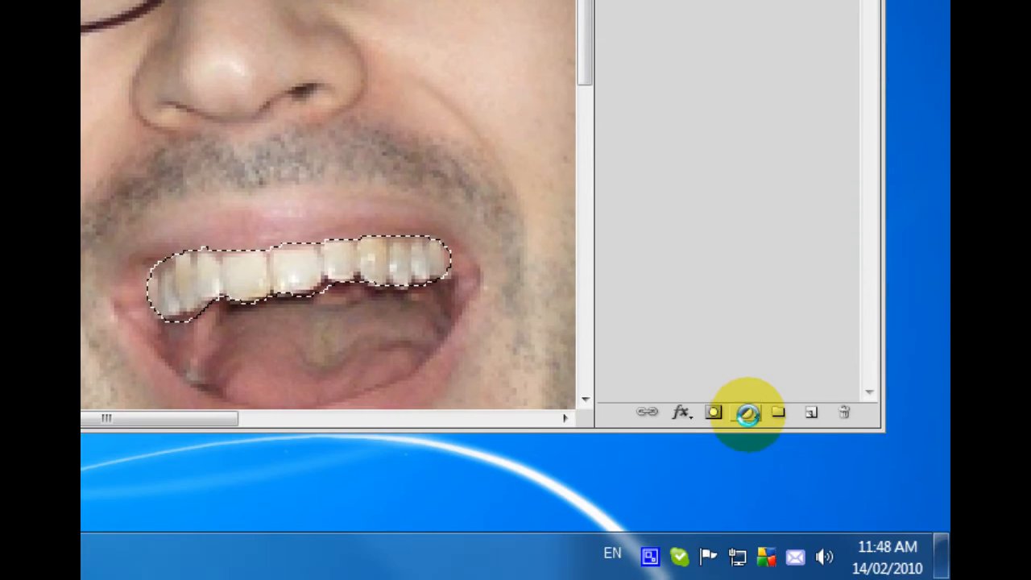
mouse_move(748, 412)
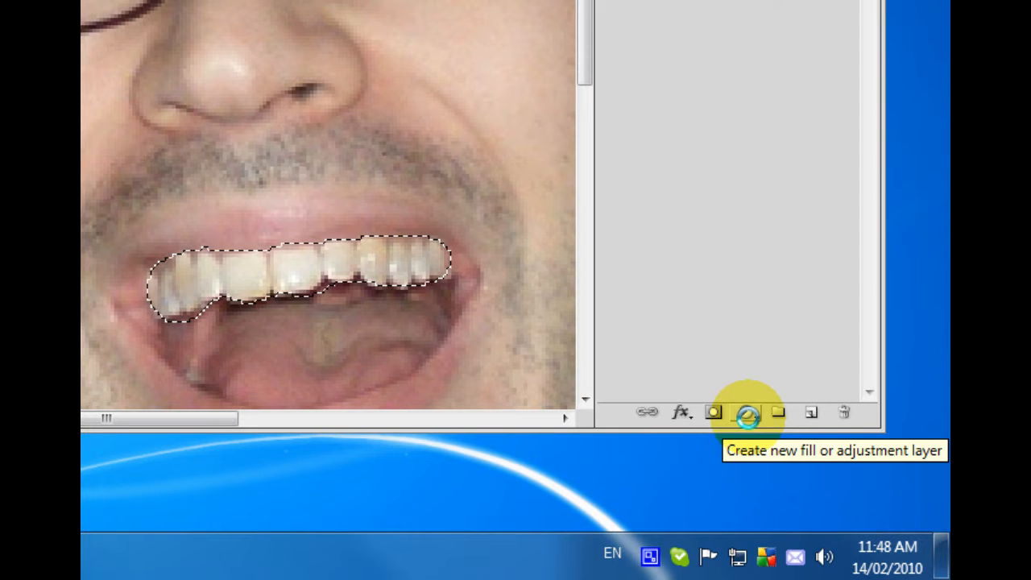
Step: Add a Hue/Saturation adjustment layer from the Layers panel over the teeth selection
left_click(748, 413)
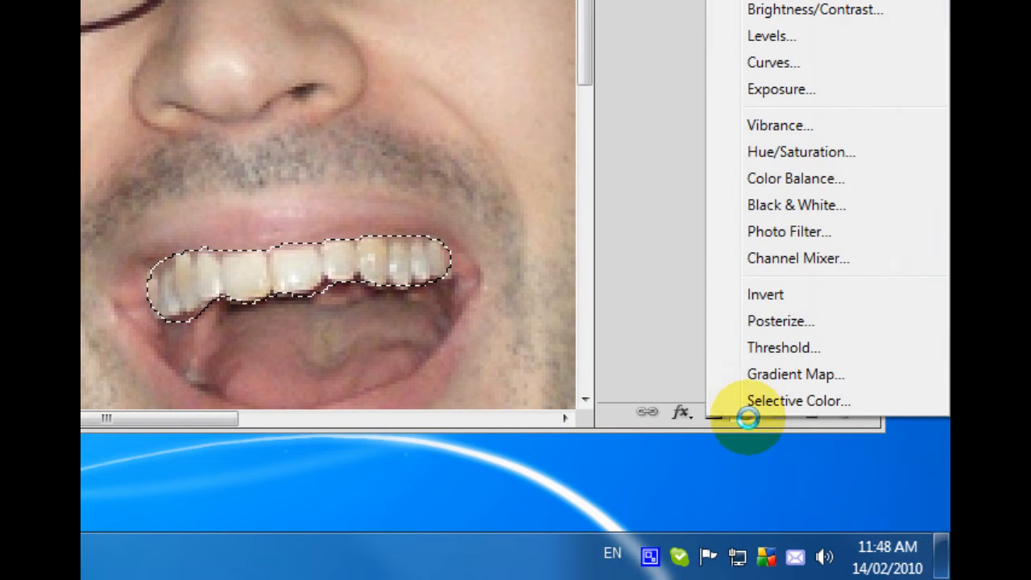
mouse_move(799, 151)
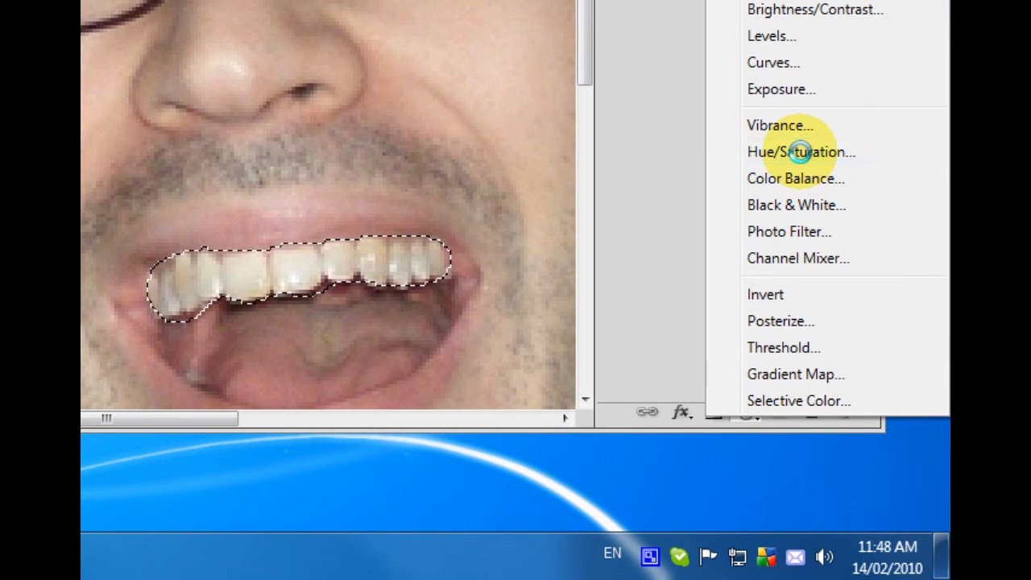
left_click(800, 151)
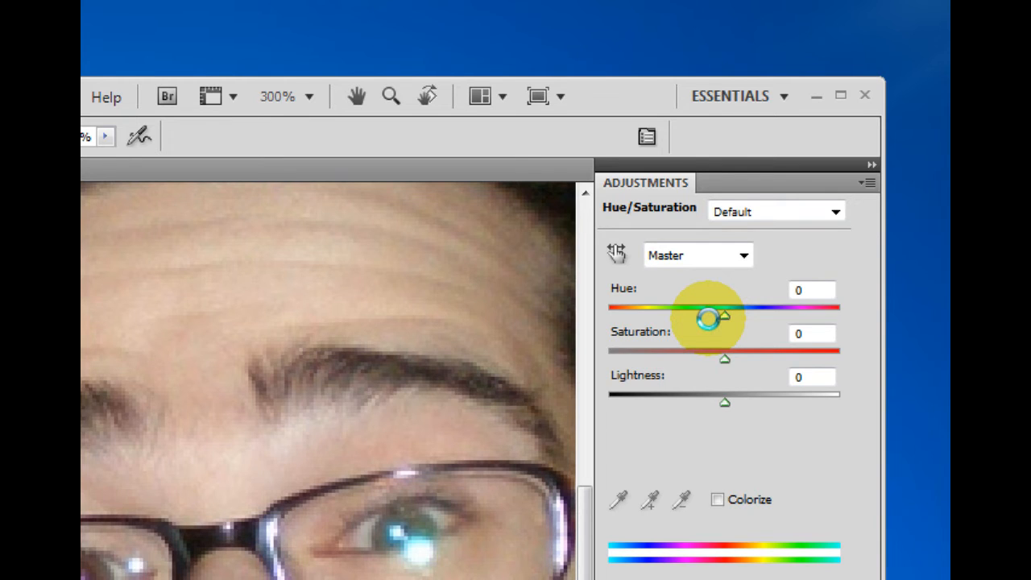
mouse_move(738, 259)
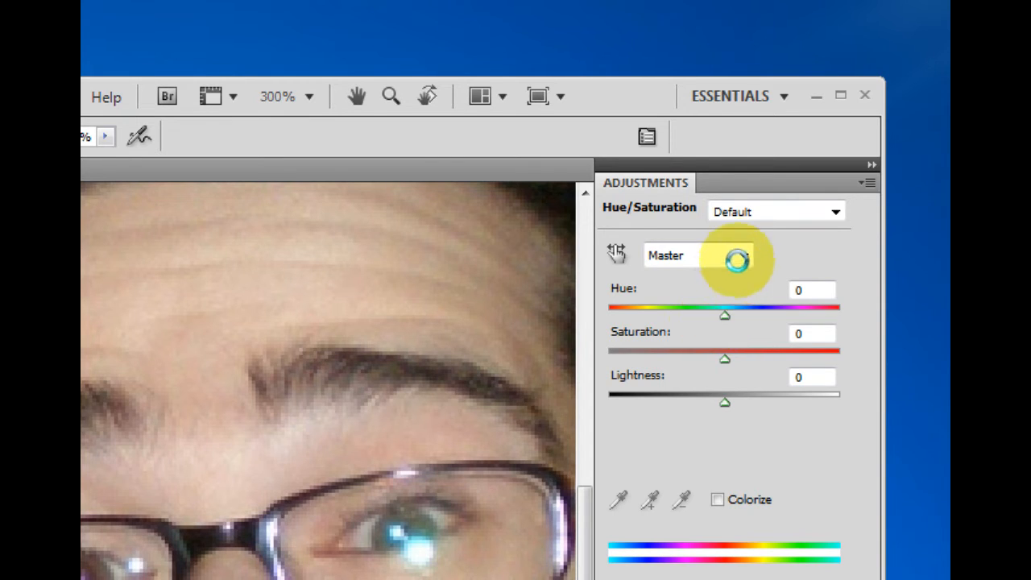
Step: Set the Yellows range to Saturation -100 and Lightness +100 to whiten the teeth
left_click(741, 255)
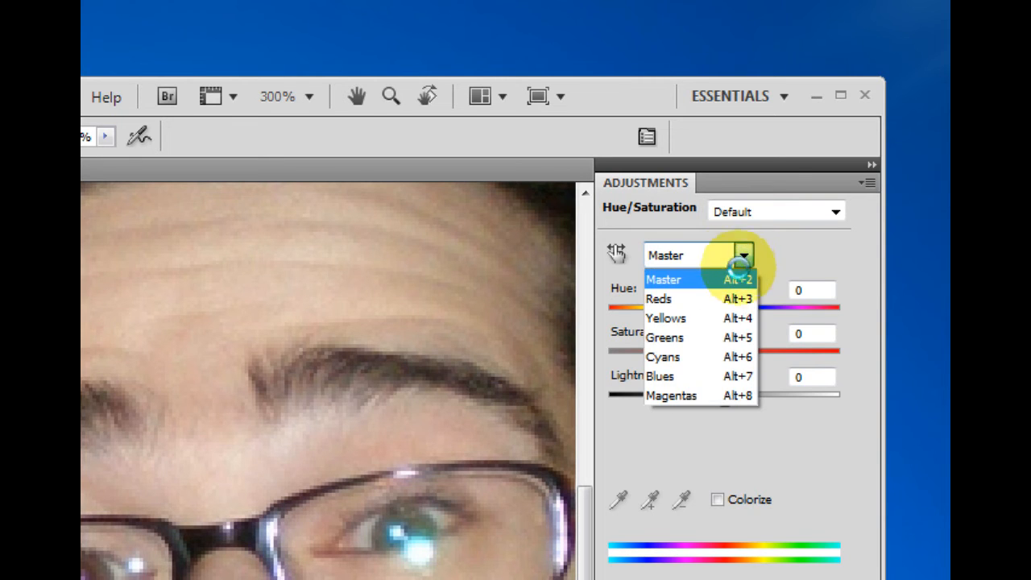
left_click(665, 318)
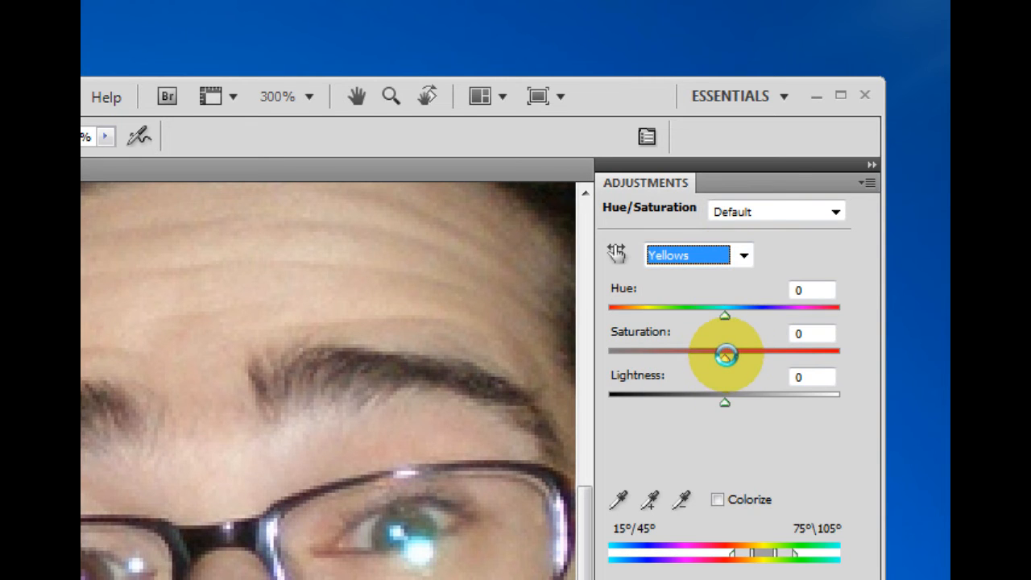
left_click_drag(723, 354, 712, 357)
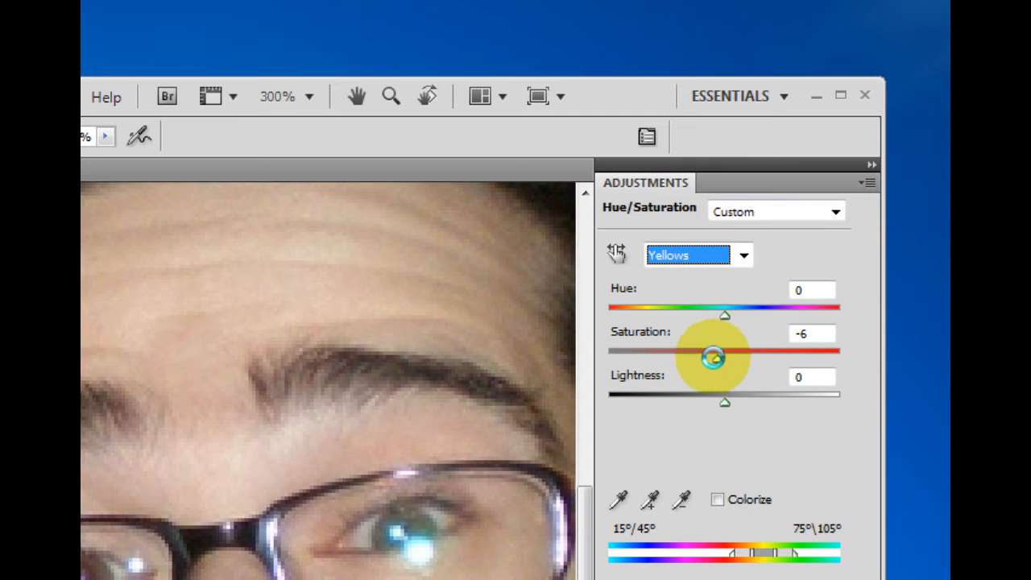
left_click_drag(712, 358, 609, 358)
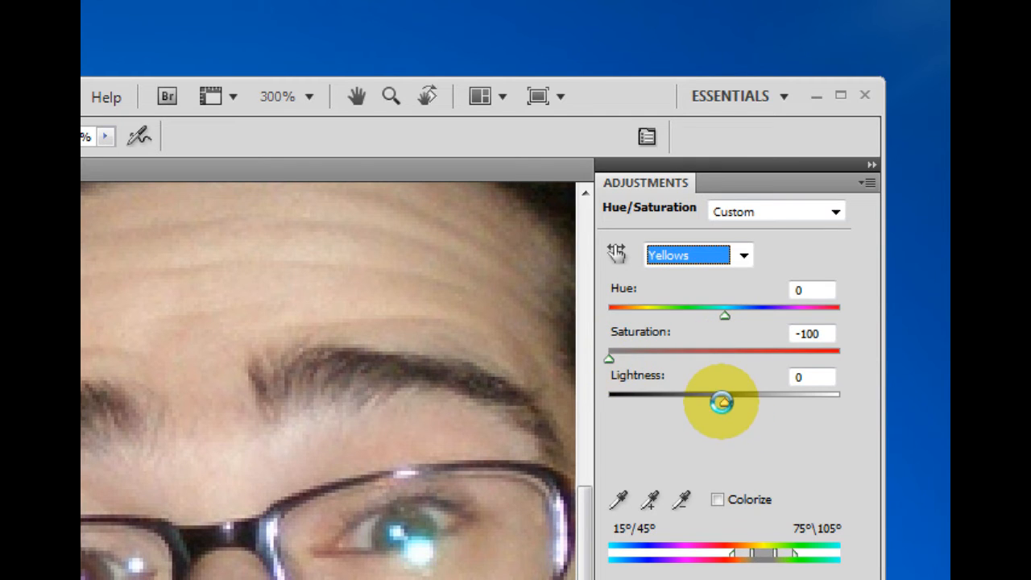
left_click_drag(722, 401, 834, 401)
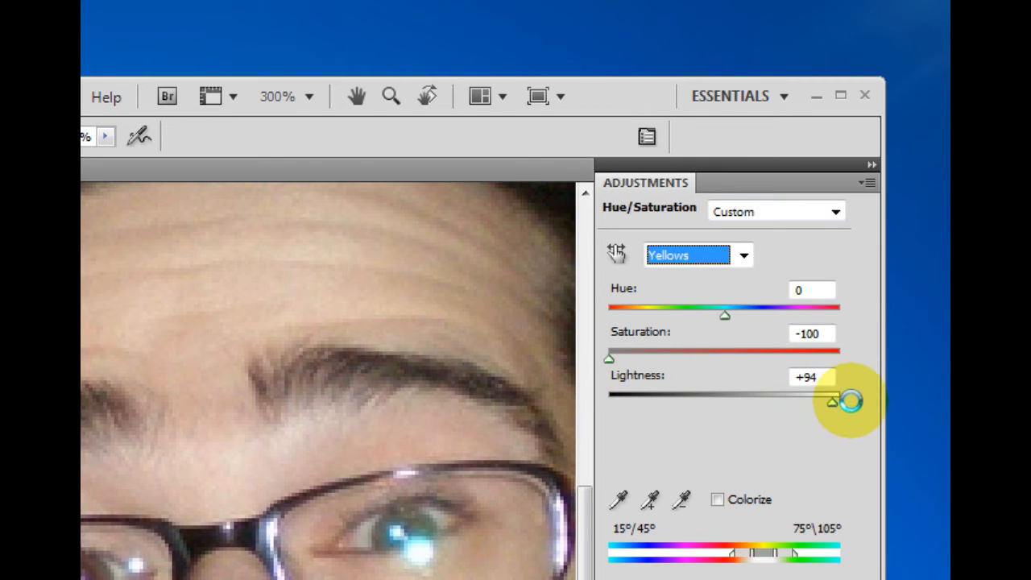
left_click_drag(831, 400, 841, 399)
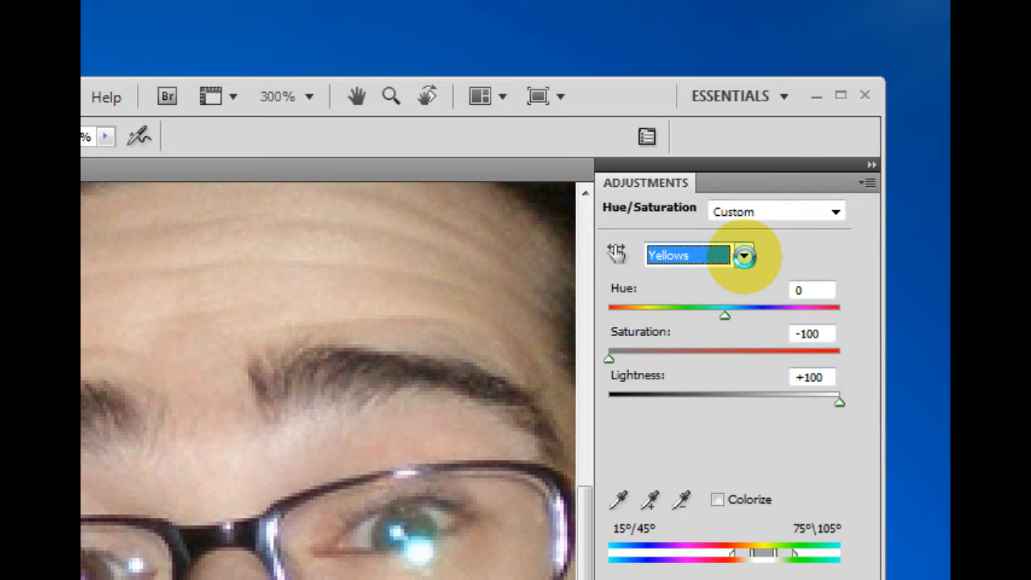
Step: Switch the Hue/Saturation Edit range back to Master
left_click(742, 255)
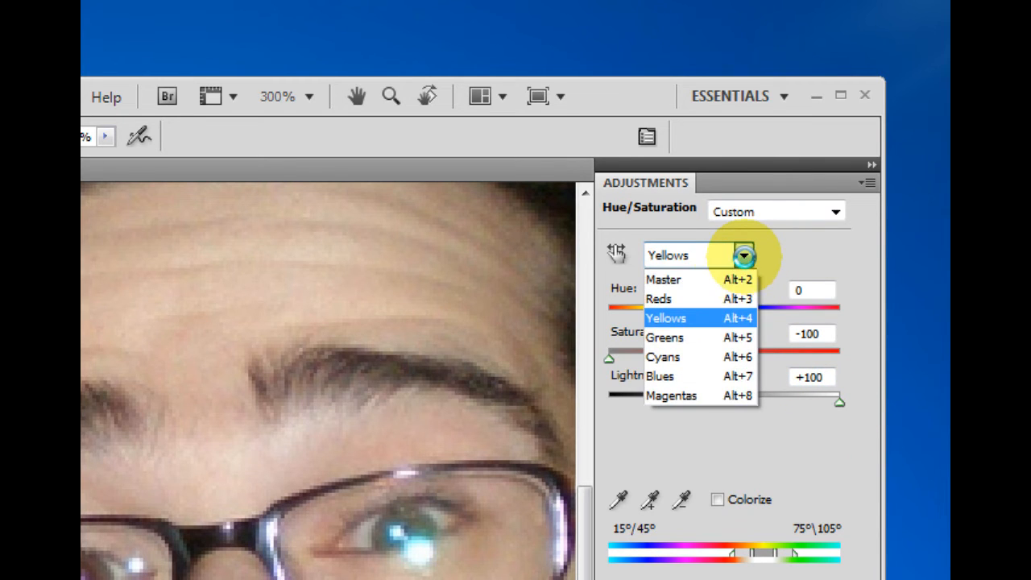
mouse_move(700, 279)
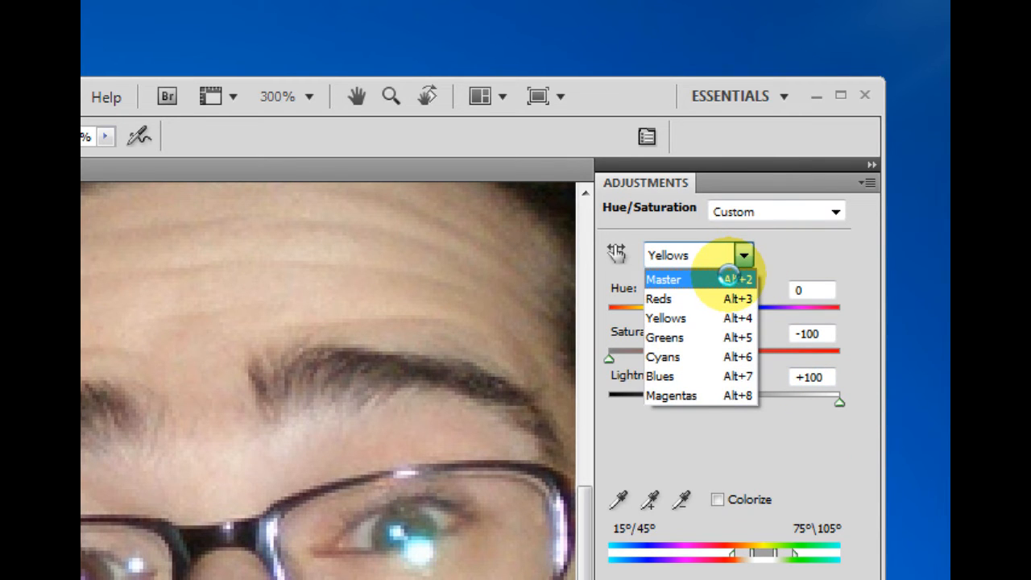
left_click(663, 278)
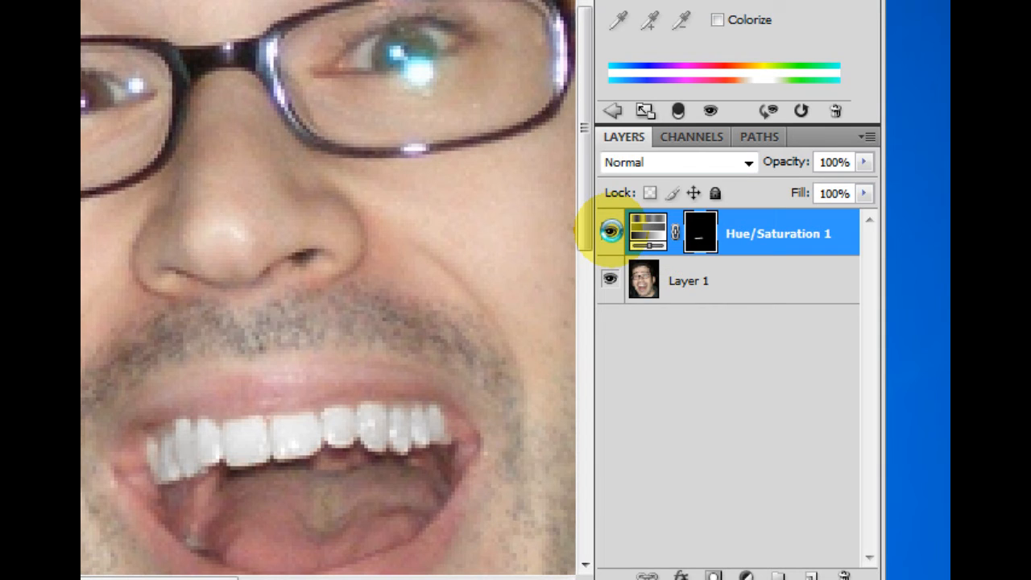
left_click(610, 232)
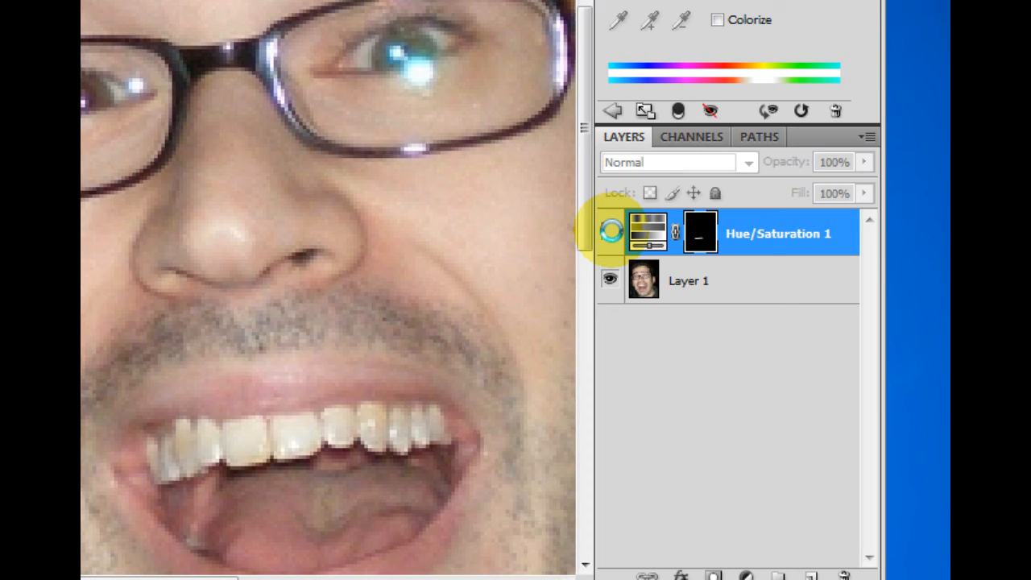
left_click(611, 232)
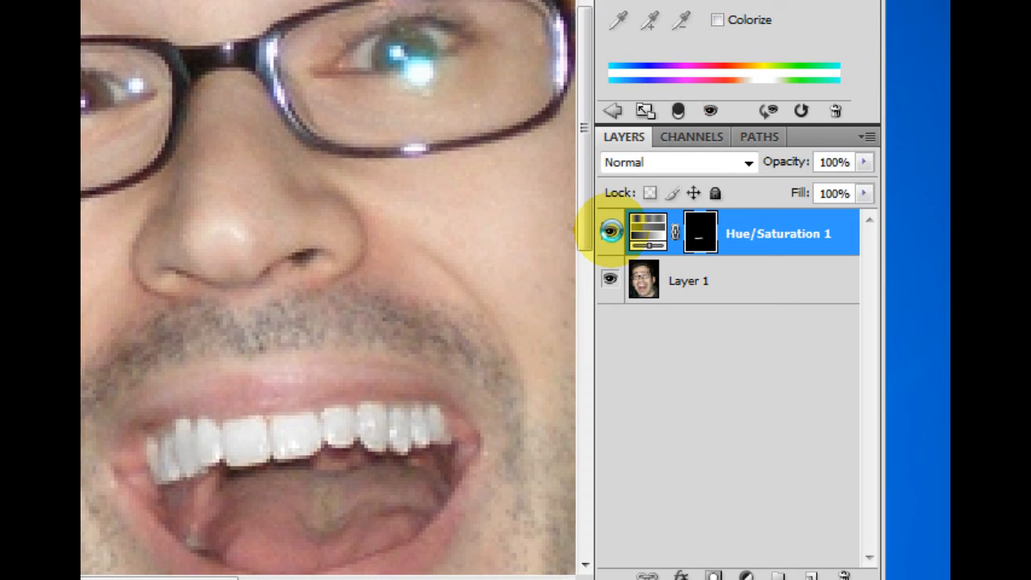